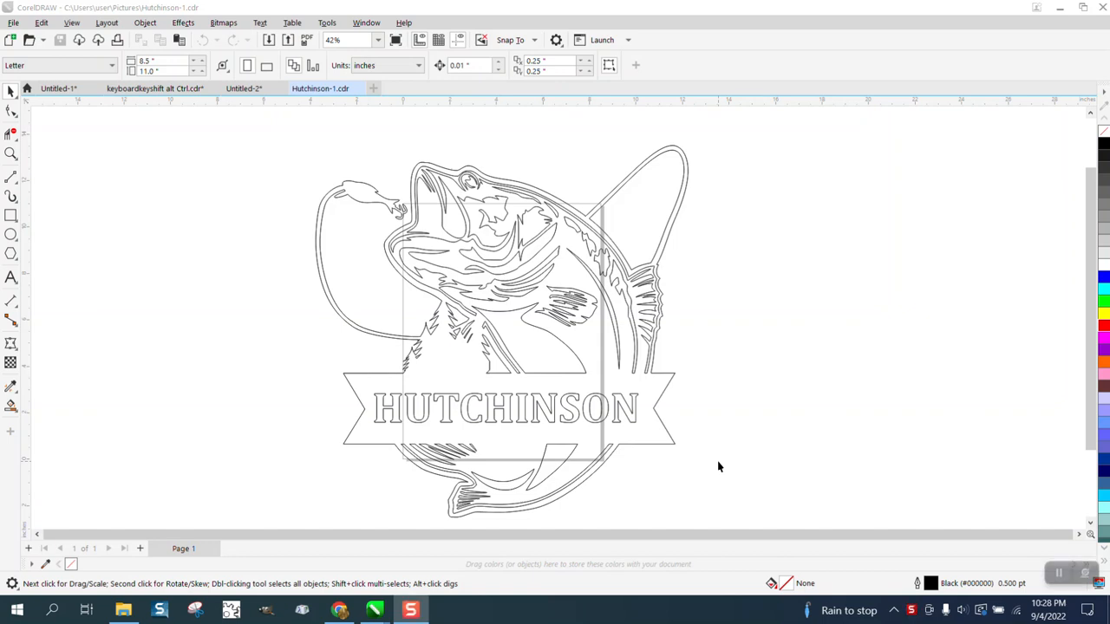
mouse_move(450, 337)
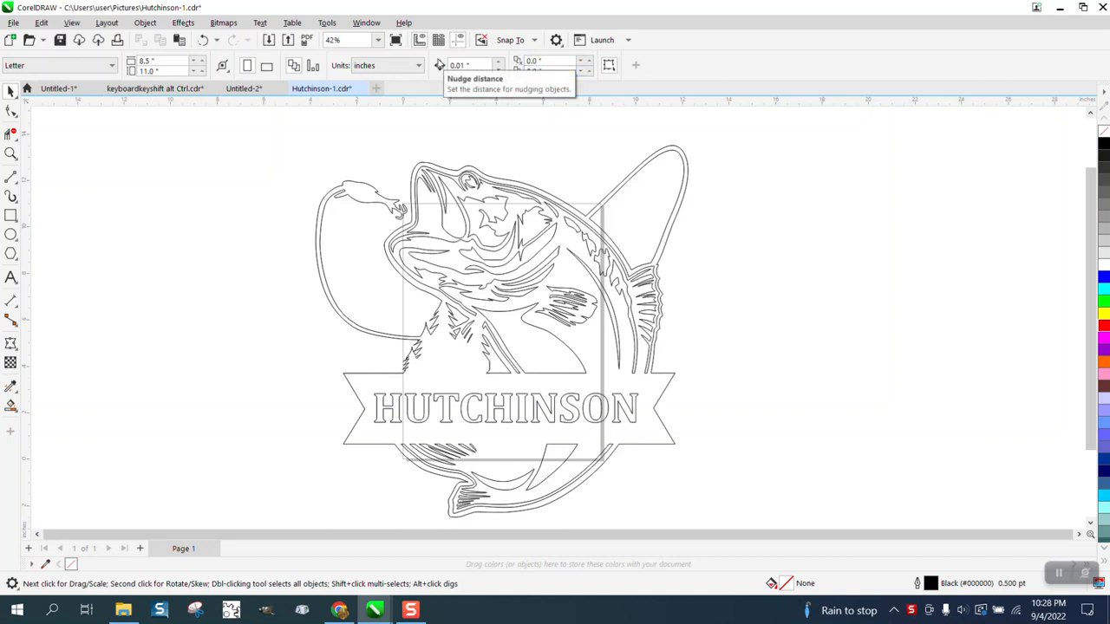
mouse_move(159, 102)
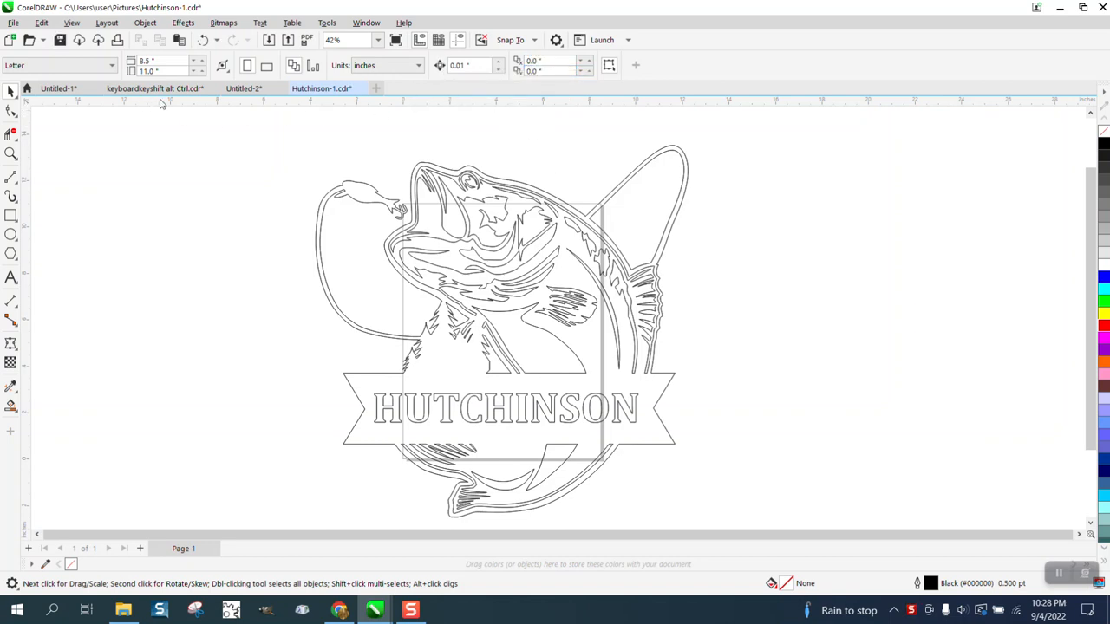
mouse_move(539, 262)
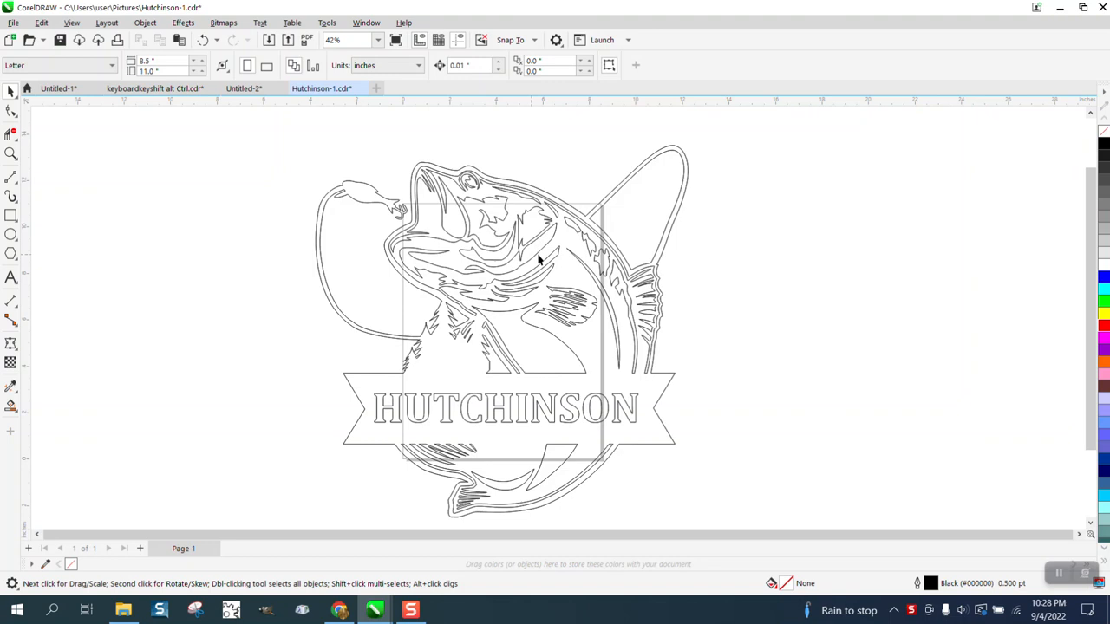
Step: Set the page to a custom 48 x 48 in size with an 18 in nudge distance
click(160, 62)
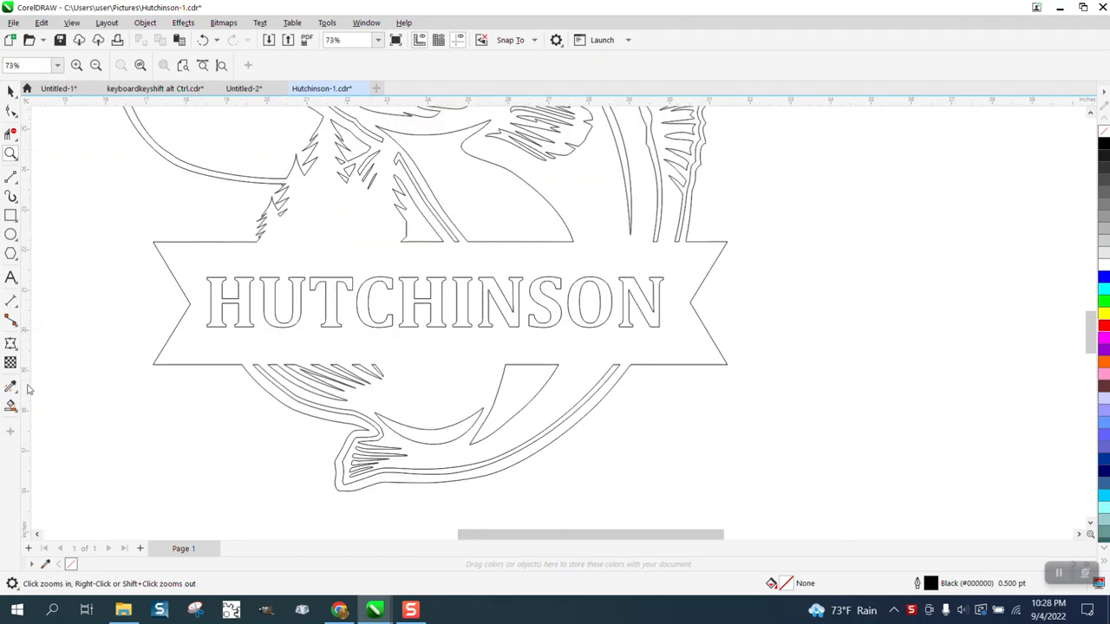
click(493, 361)
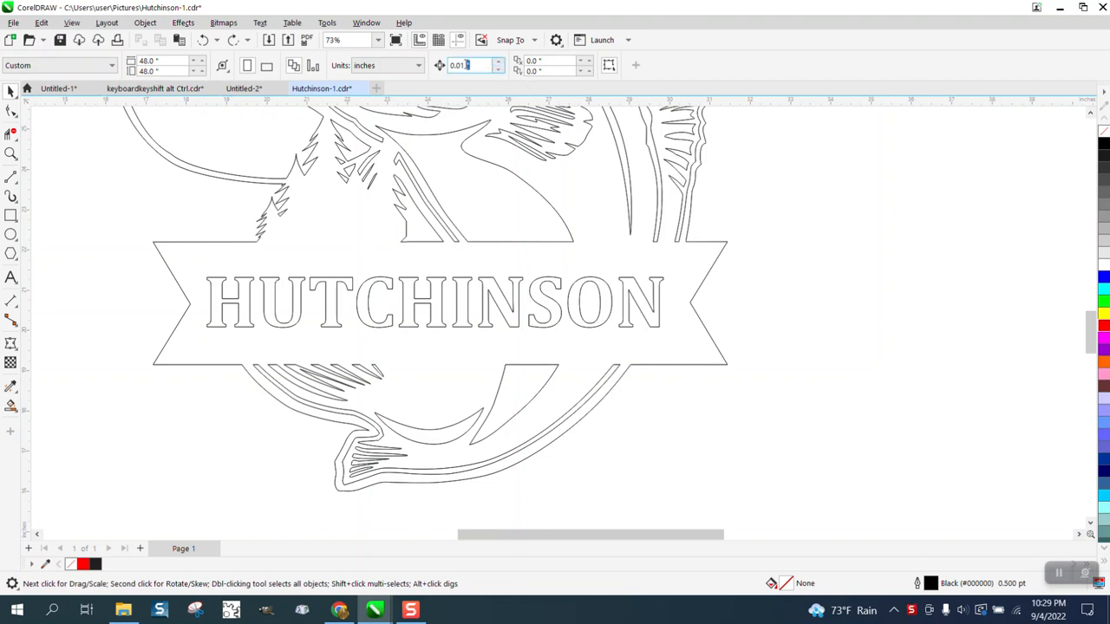
text(18)
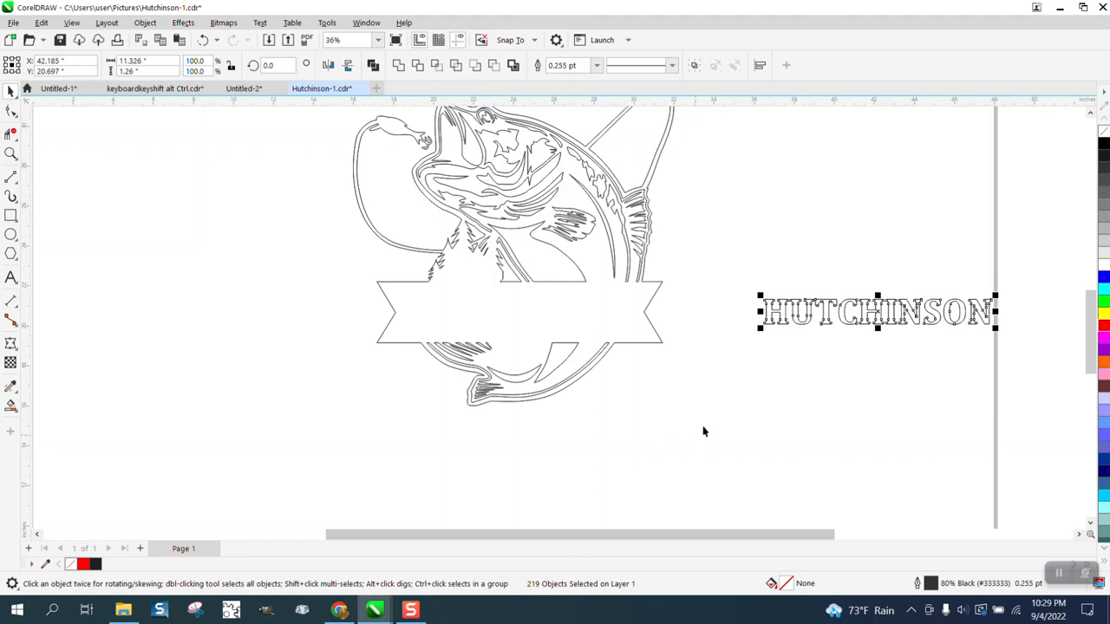
mouse_move(824, 380)
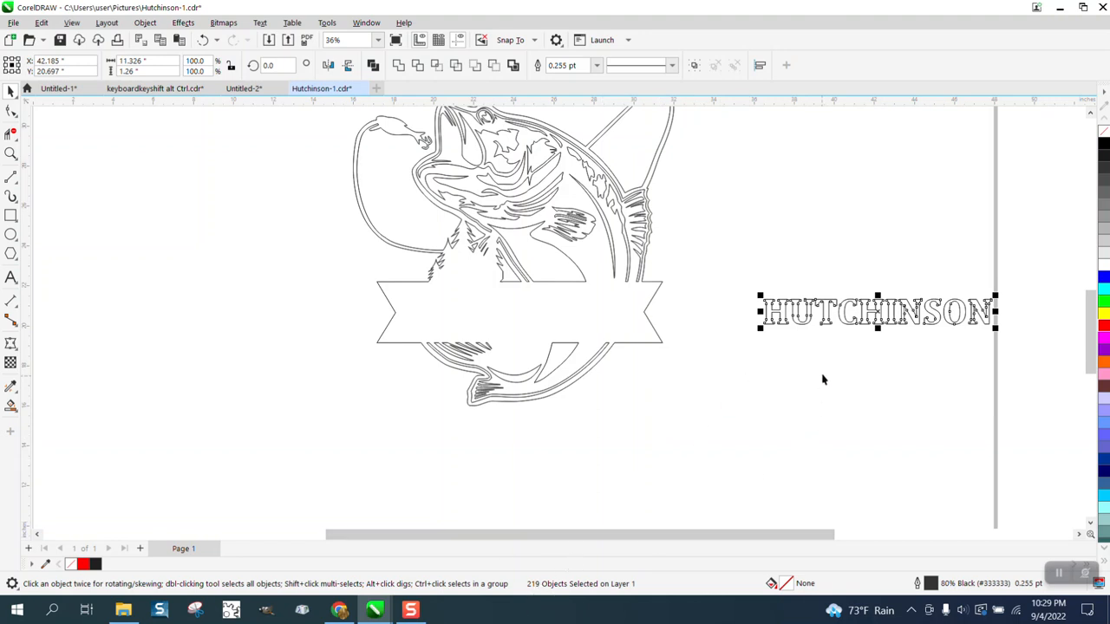
mouse_move(801, 333)
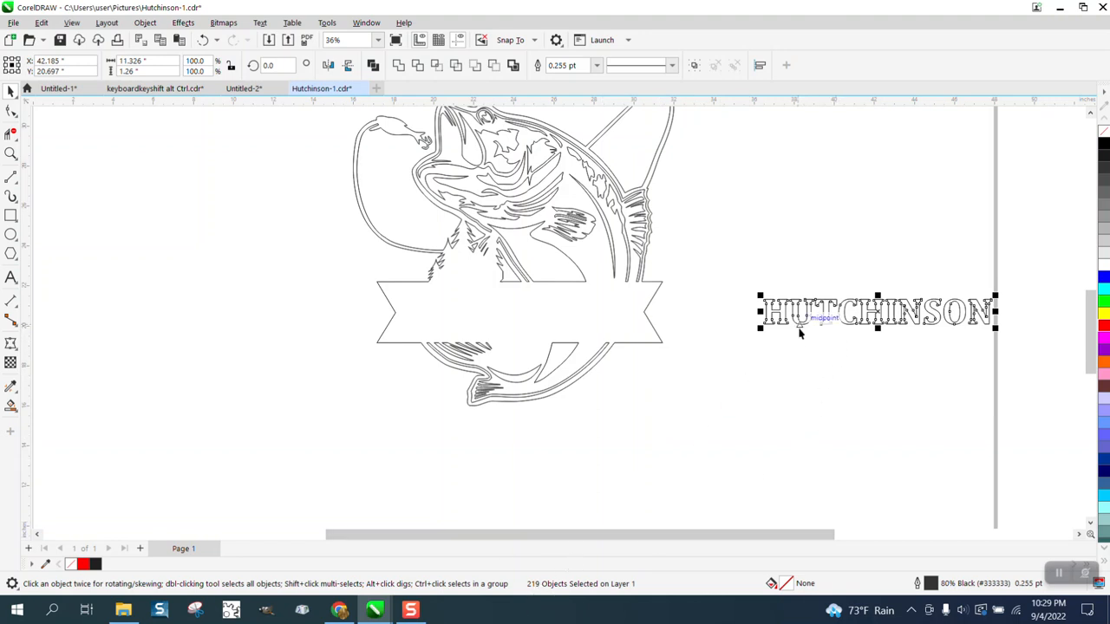
mouse_move(912, 328)
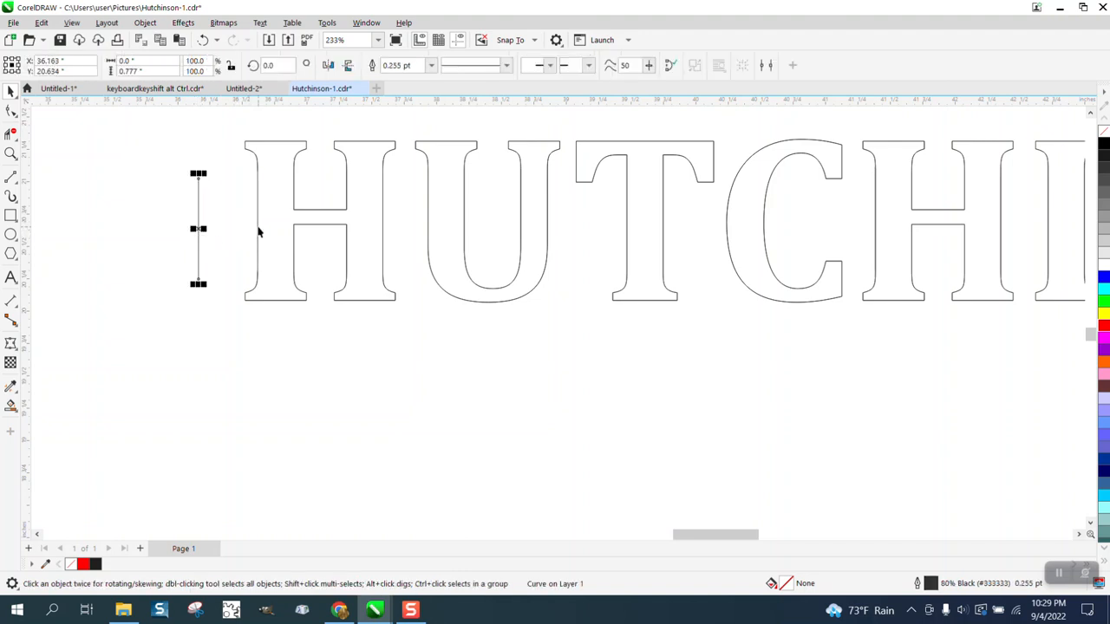
Step: Drag the HUTCHINSON lettering off the banner to the right of the fish design
drag(198, 228, 234, 229)
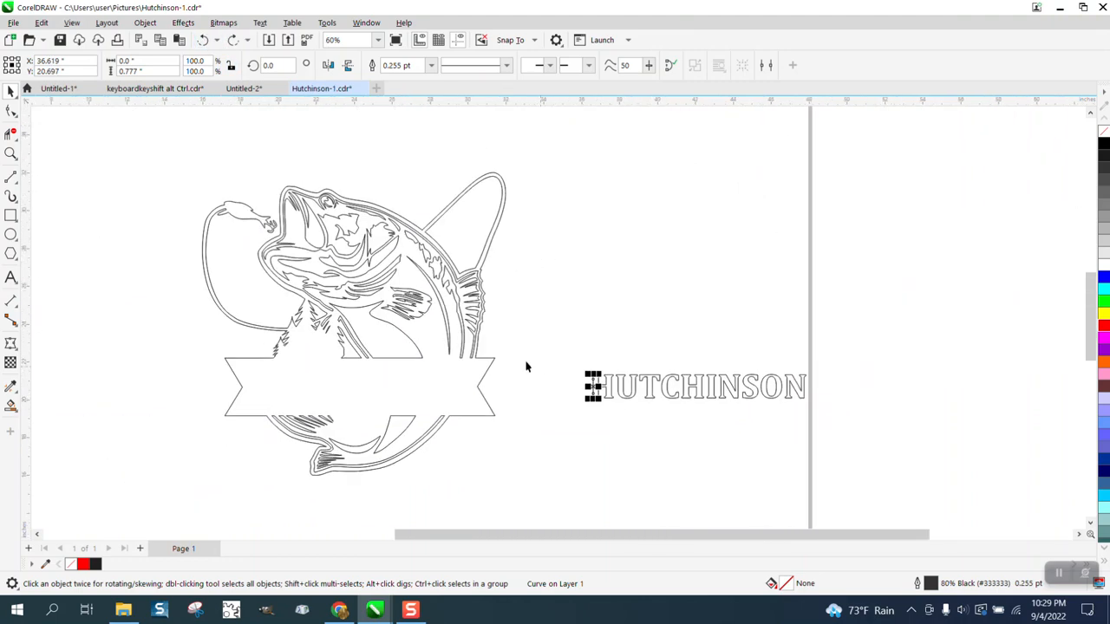
click(11, 153)
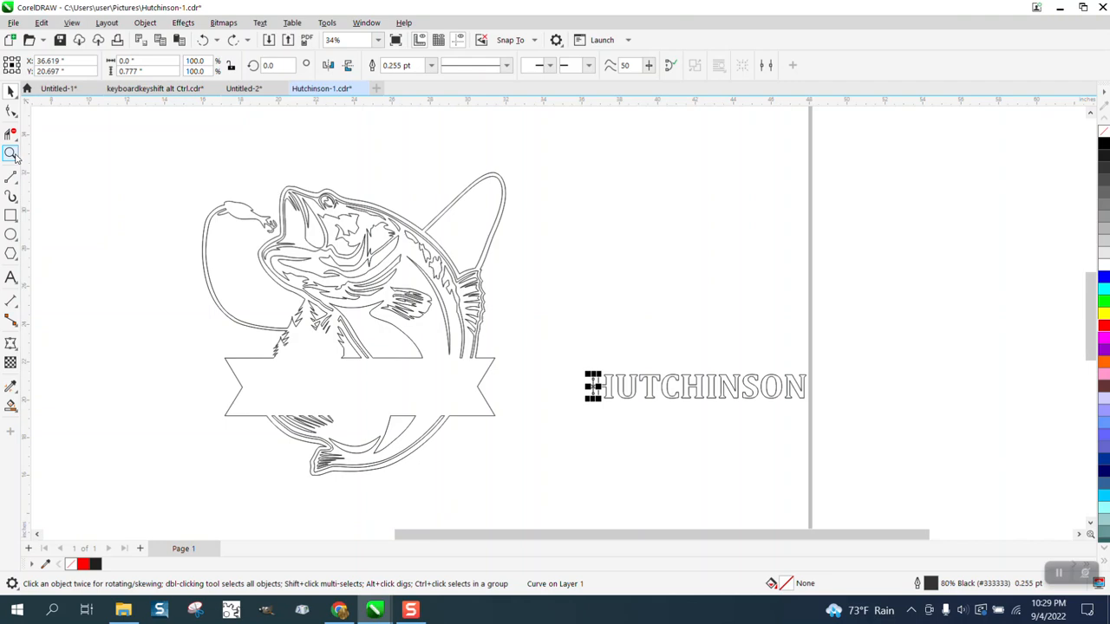
Step: Duplicate the fish group with a red outline and nudge the black original off the page
click(10, 153)
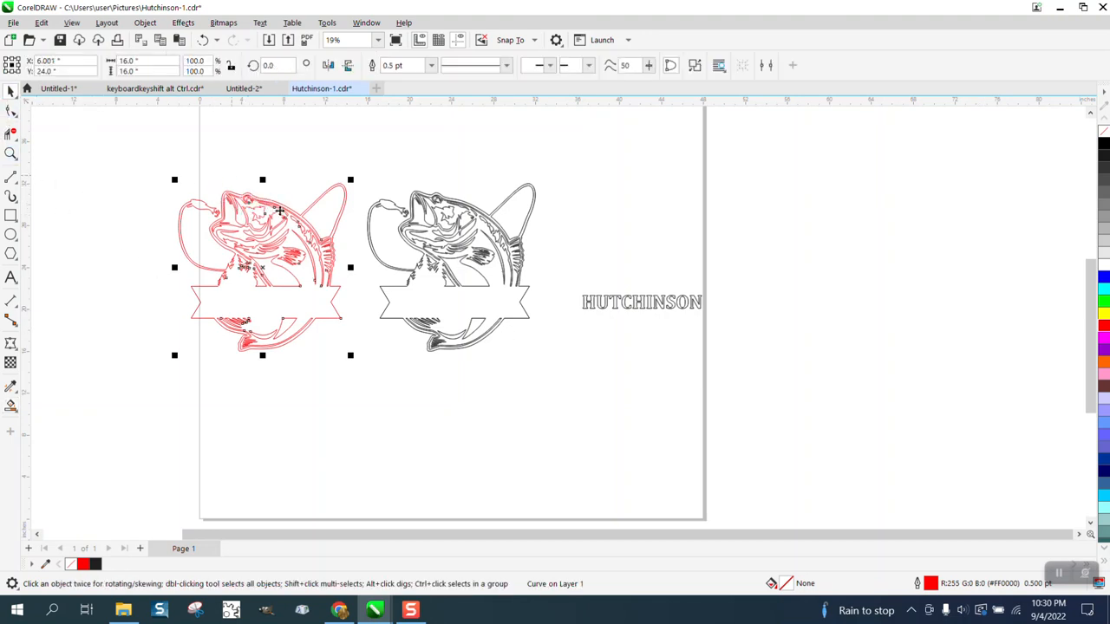
mouse_move(354, 243)
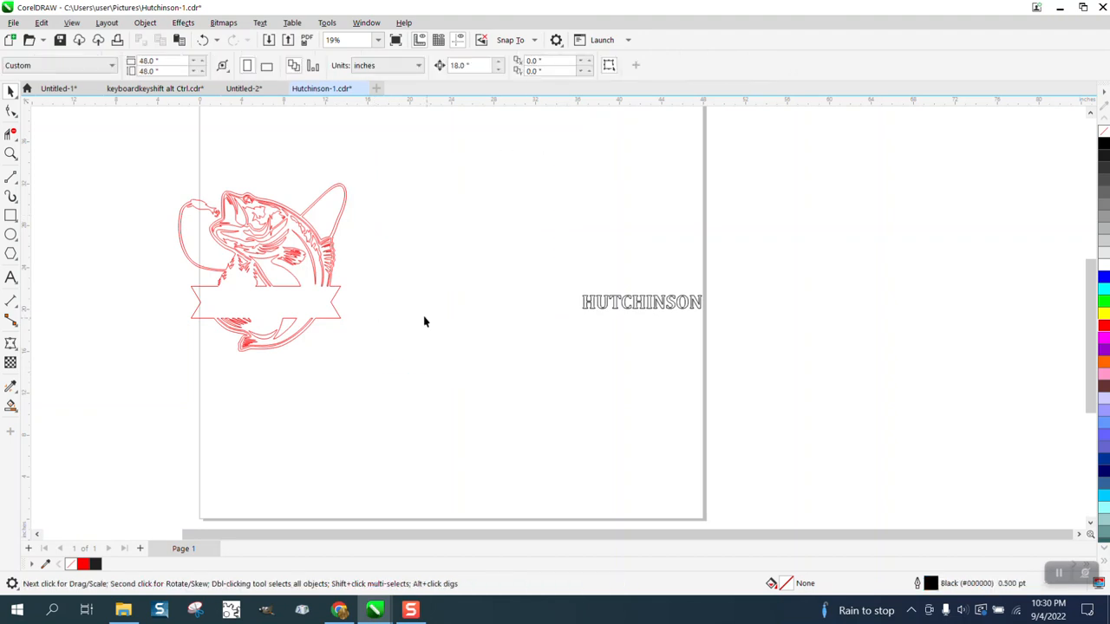
Step: Select the duplicated red fish curve with the Shape tool to reveal its 436 nodes in 34 subpaths
click(263, 261)
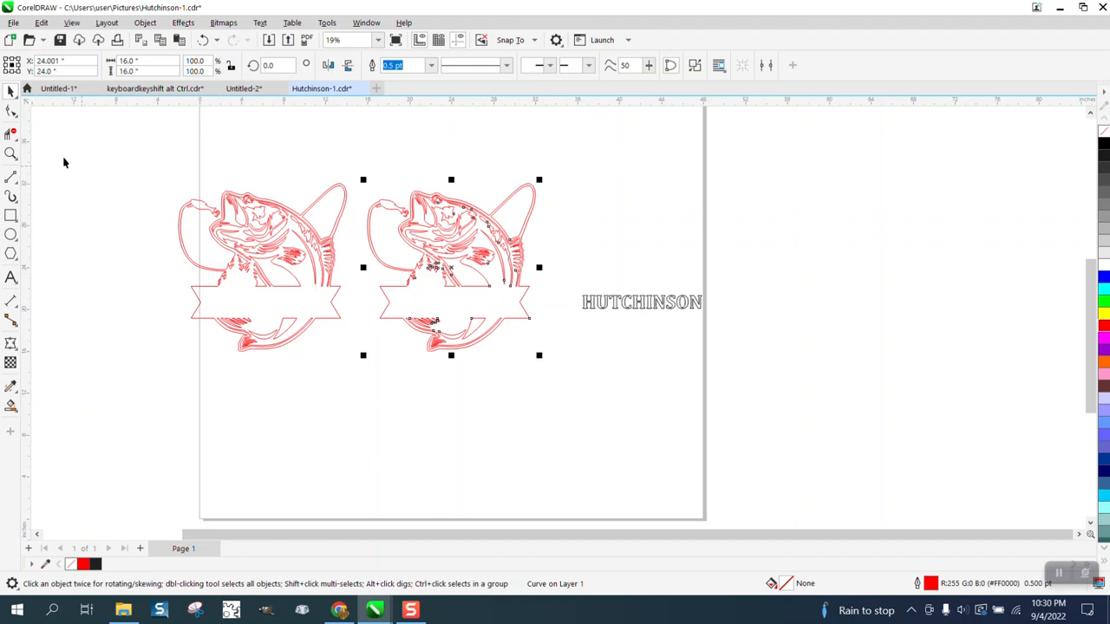
click(7, 115)
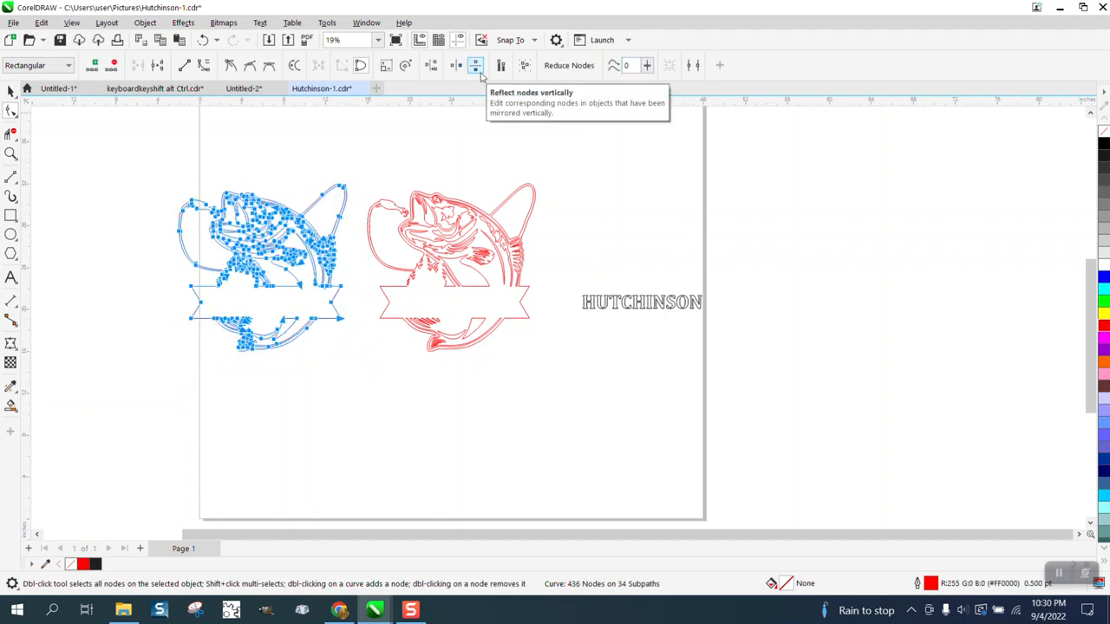
mouse_move(479, 513)
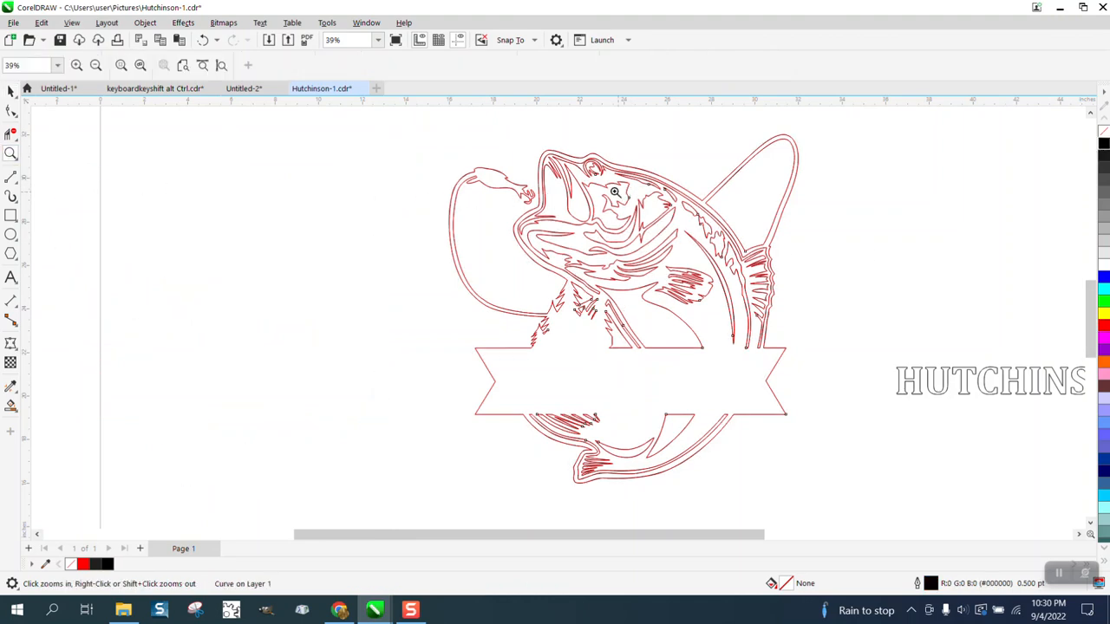
Step: Reduce the nodes of the selected red fish curve so its outlines become simpler and rounder
click(611, 191)
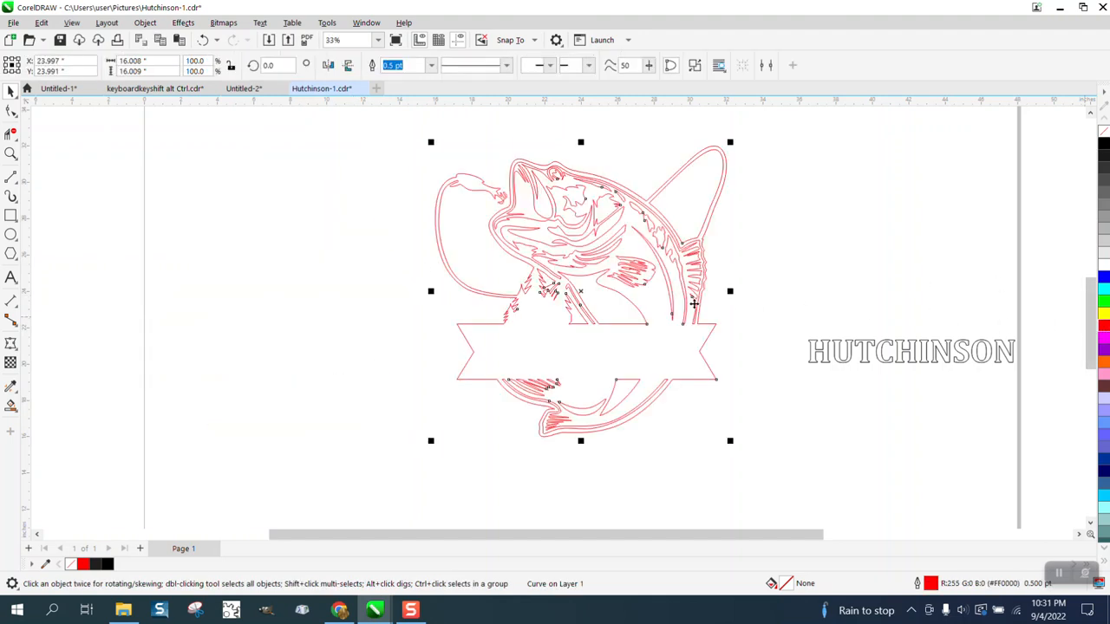
click(10, 153)
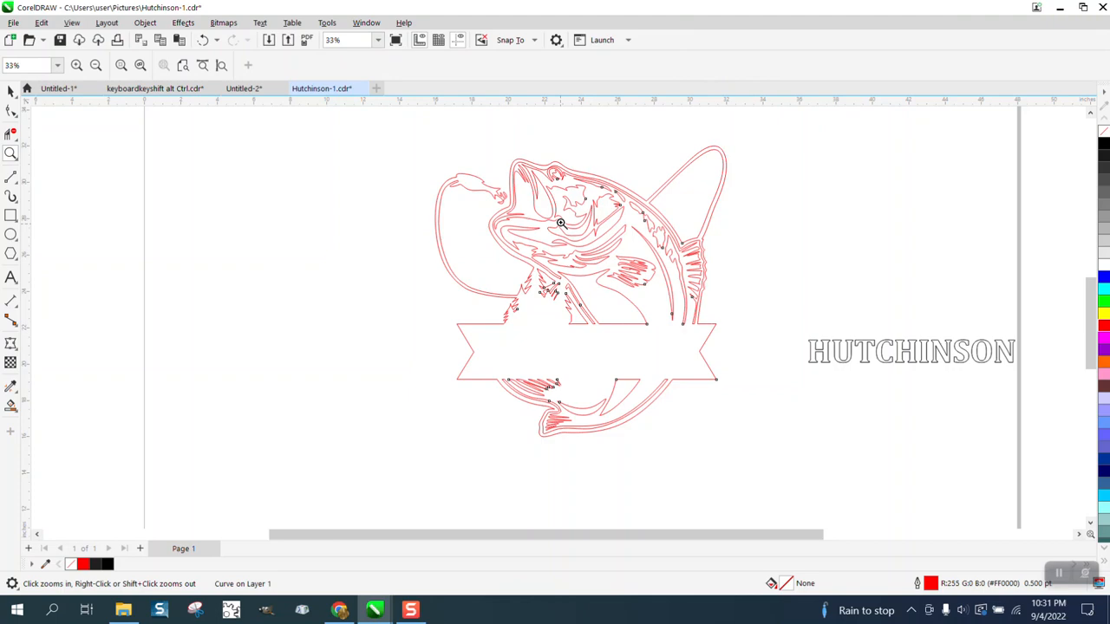
click(558, 224)
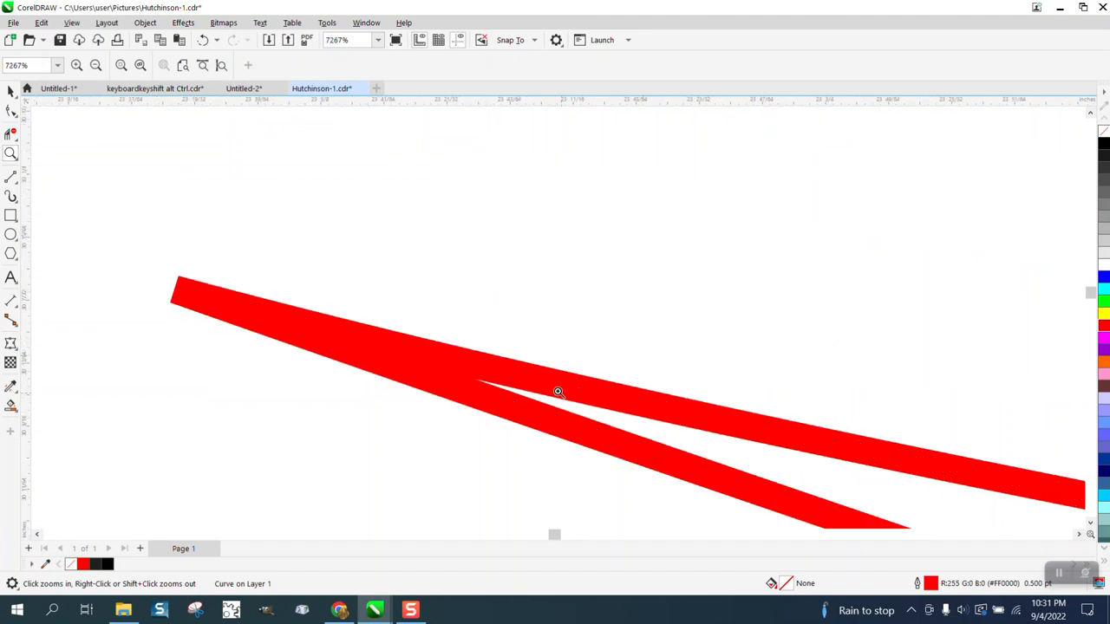
mouse_move(341, 319)
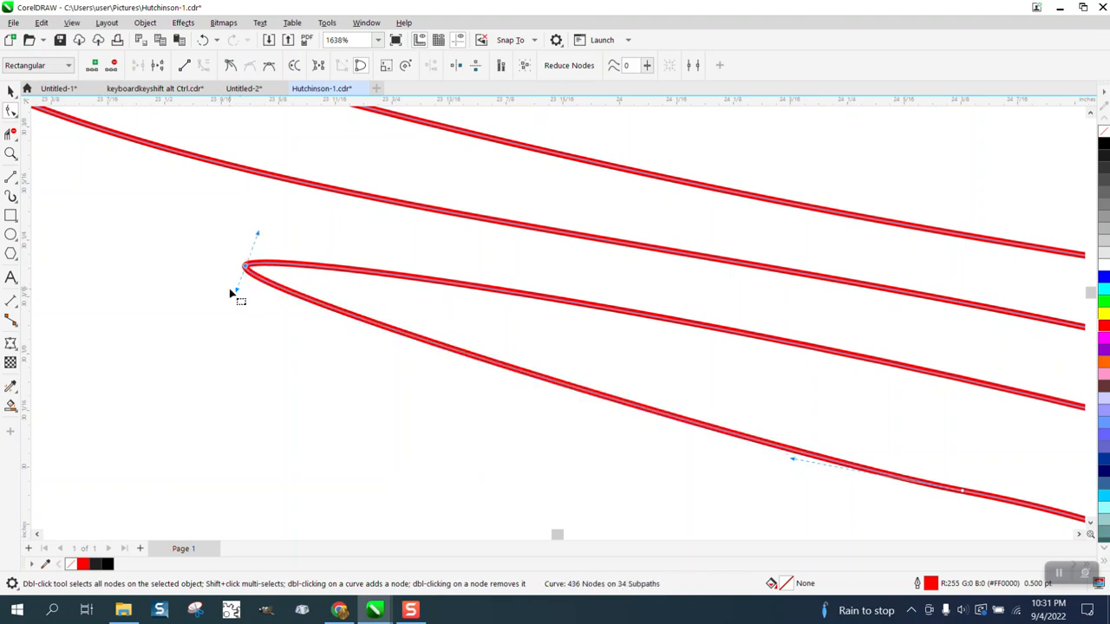
scroll(down, 3)
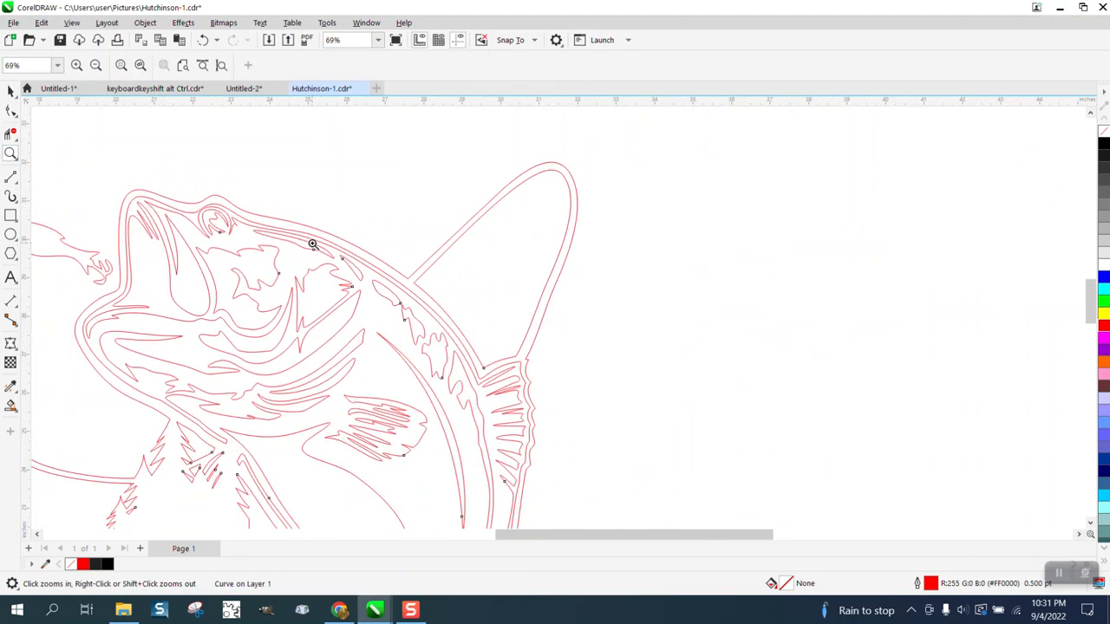
click(312, 243)
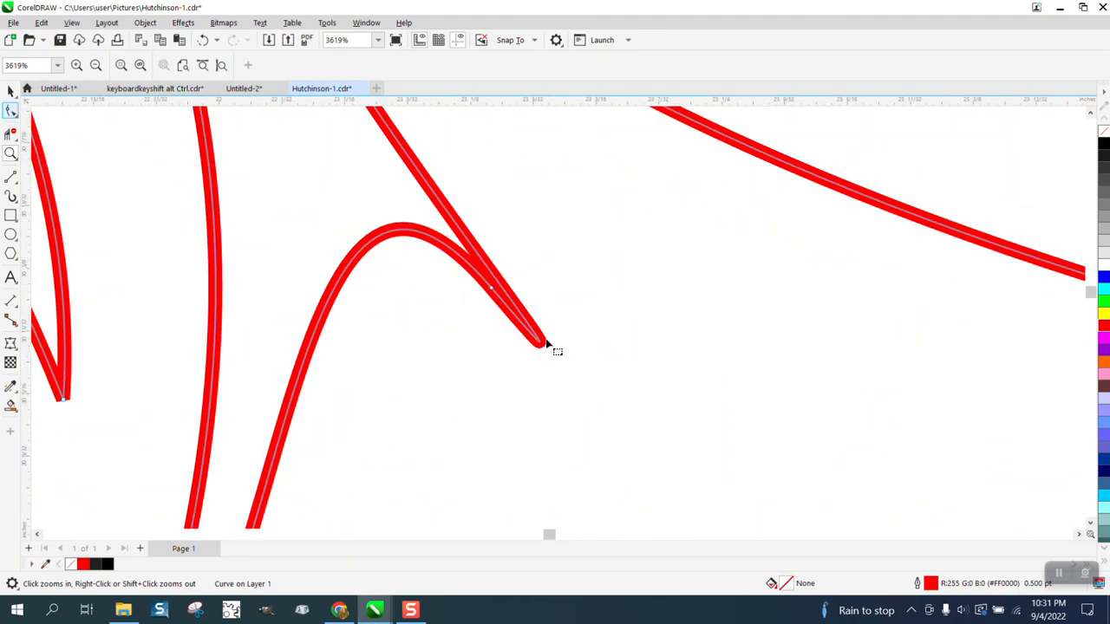
click(10, 111)
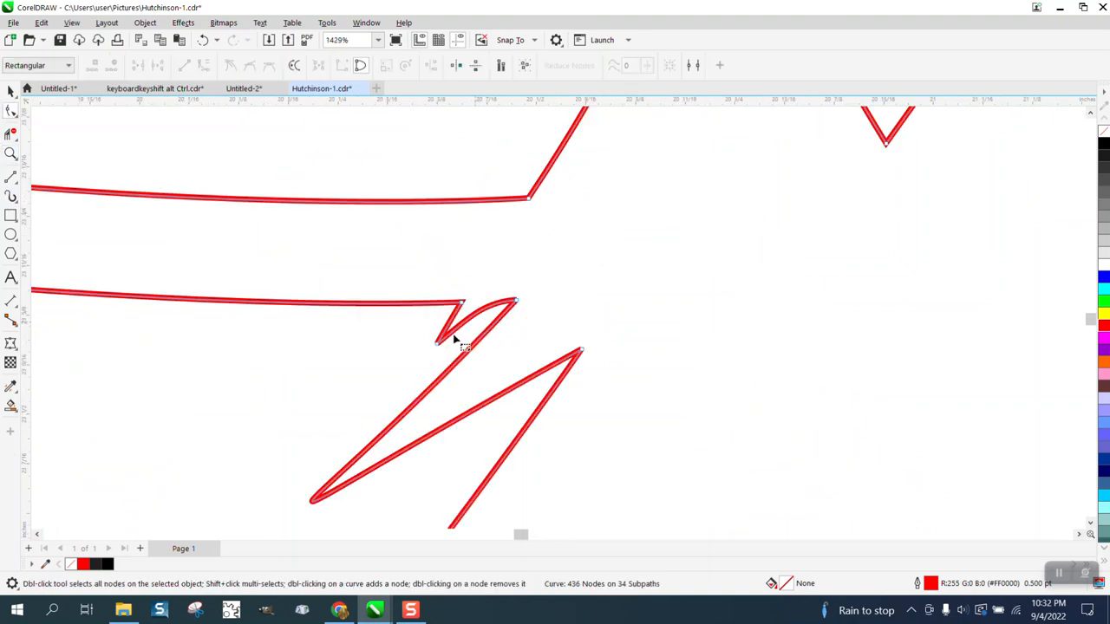
click(458, 305)
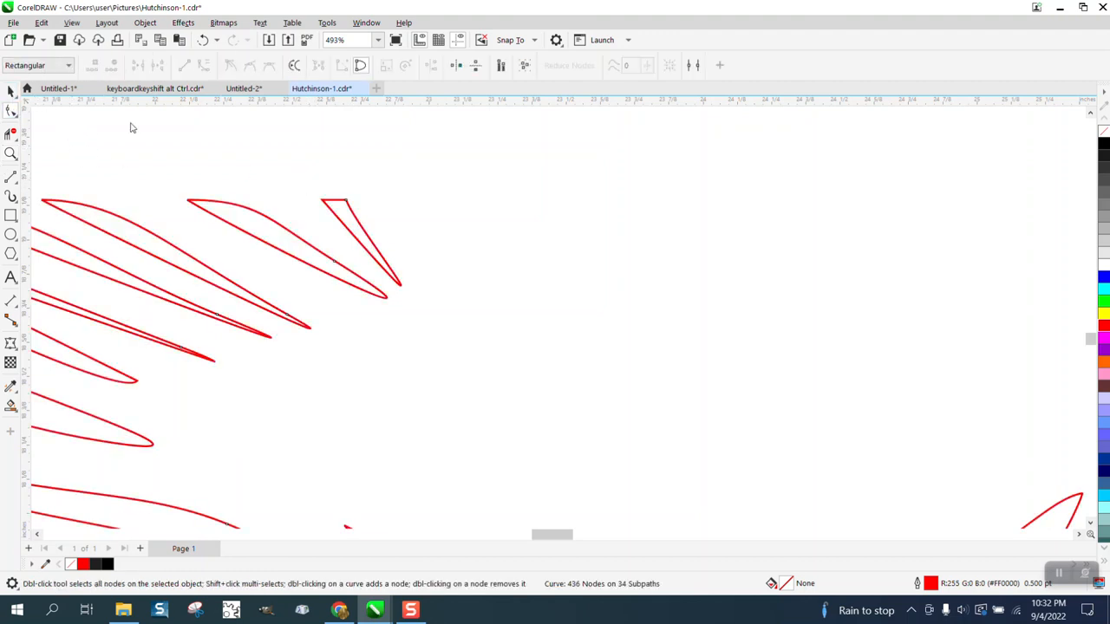
click(10, 90)
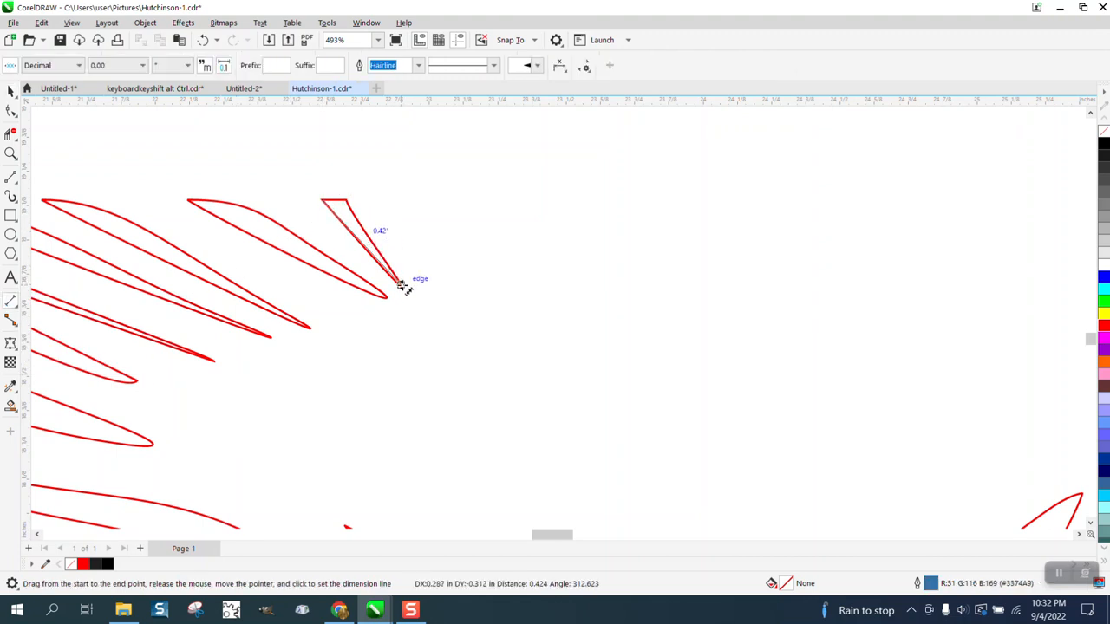
mouse_move(331, 226)
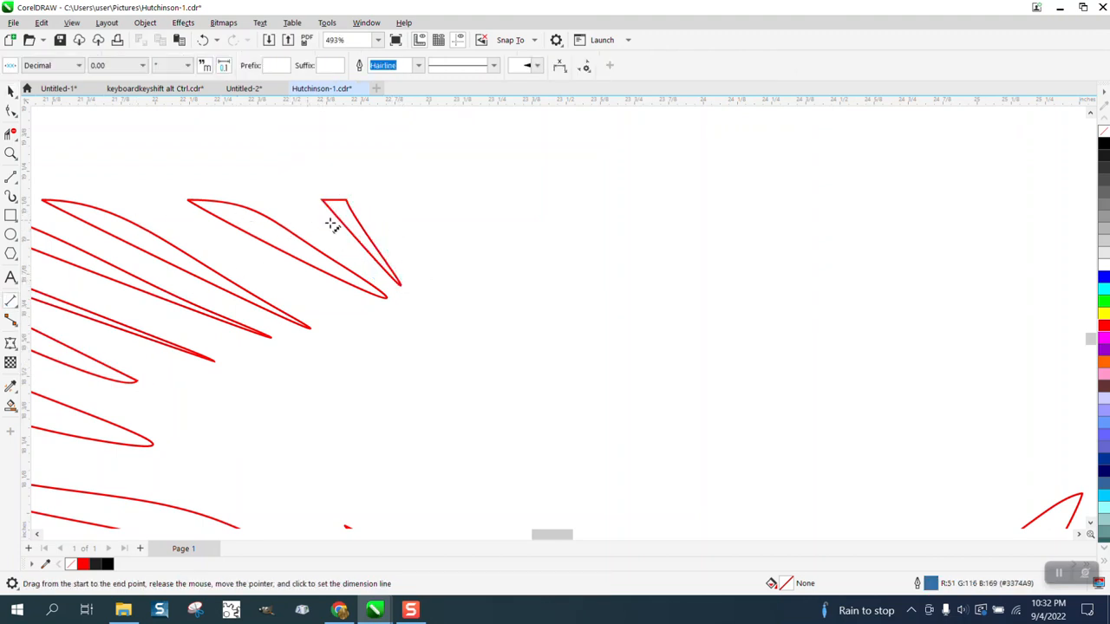